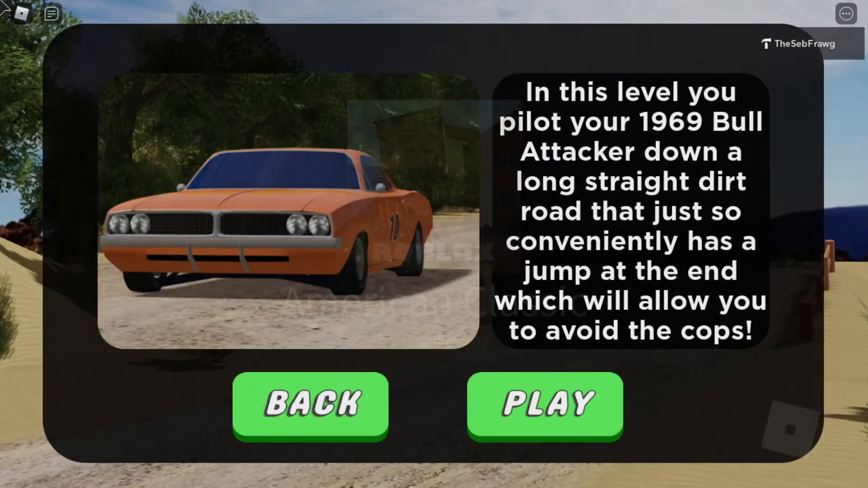
Start the 1969 Bull Attacker level and drive off the dirt-road jump to finish it.
click(544, 404)
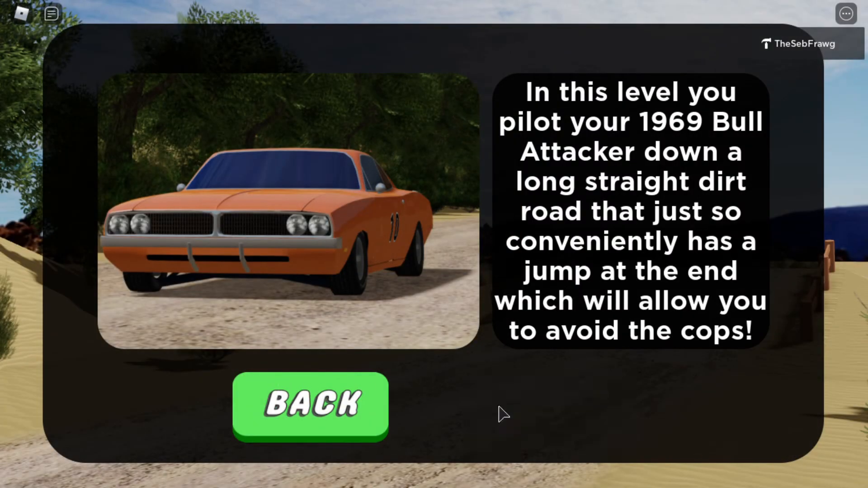
click(310, 404)
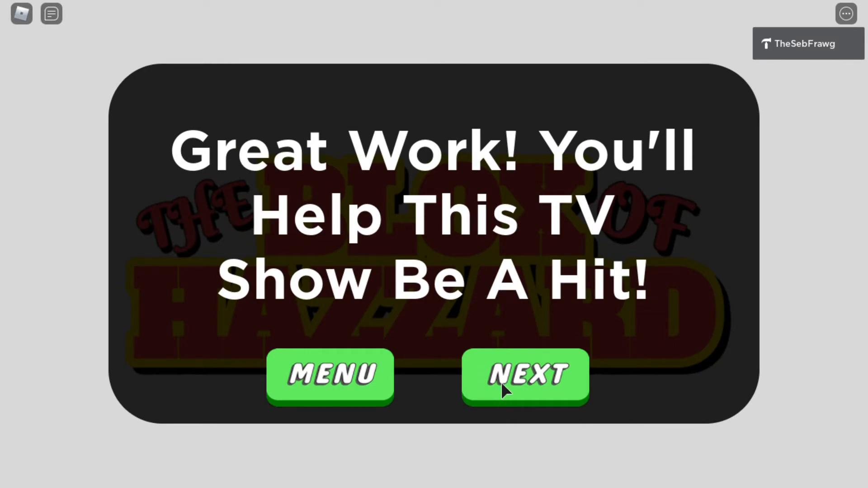
Continue to the next level's briefing: drive a bus off the highway to save passengers.
click(524, 376)
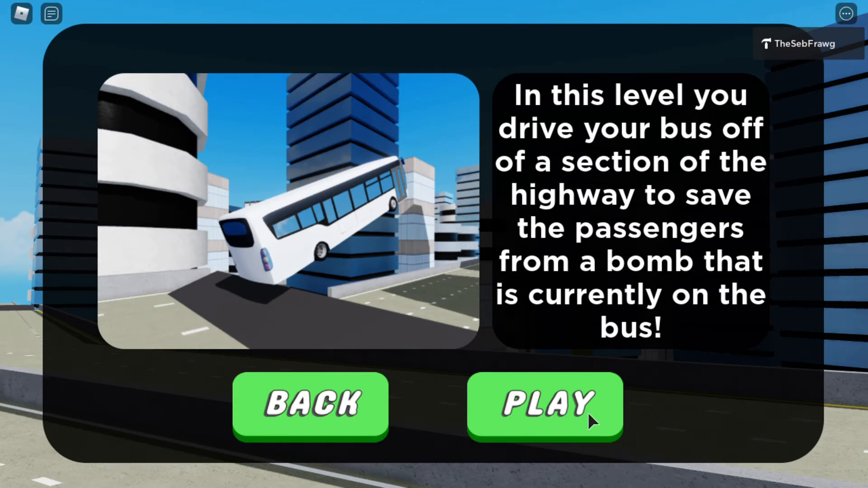
Play the bus highway jump level, then advance to the blue car body model slide.
click(544, 403)
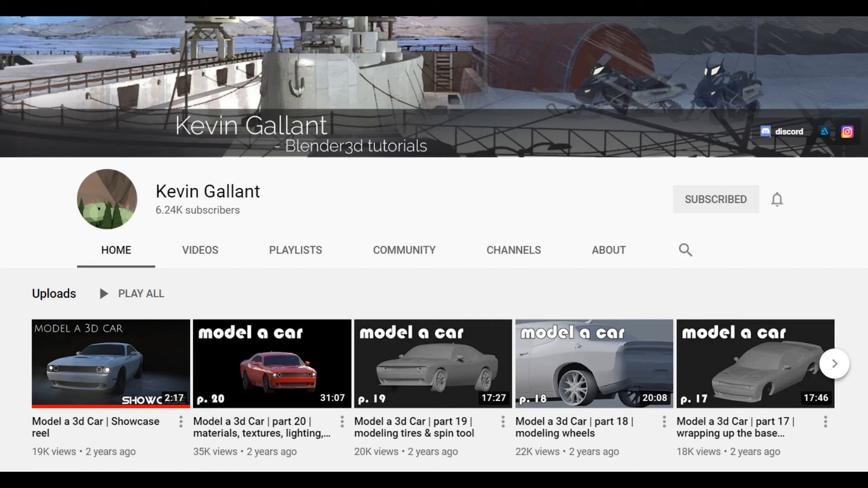
click(110, 363)
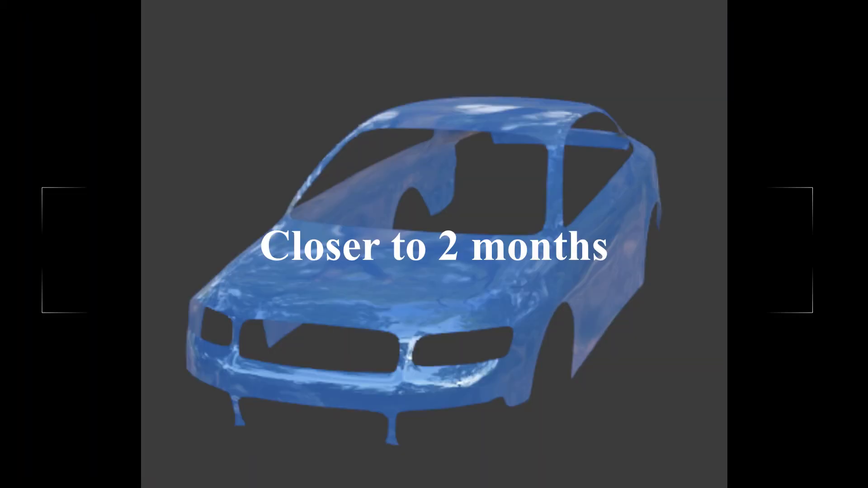